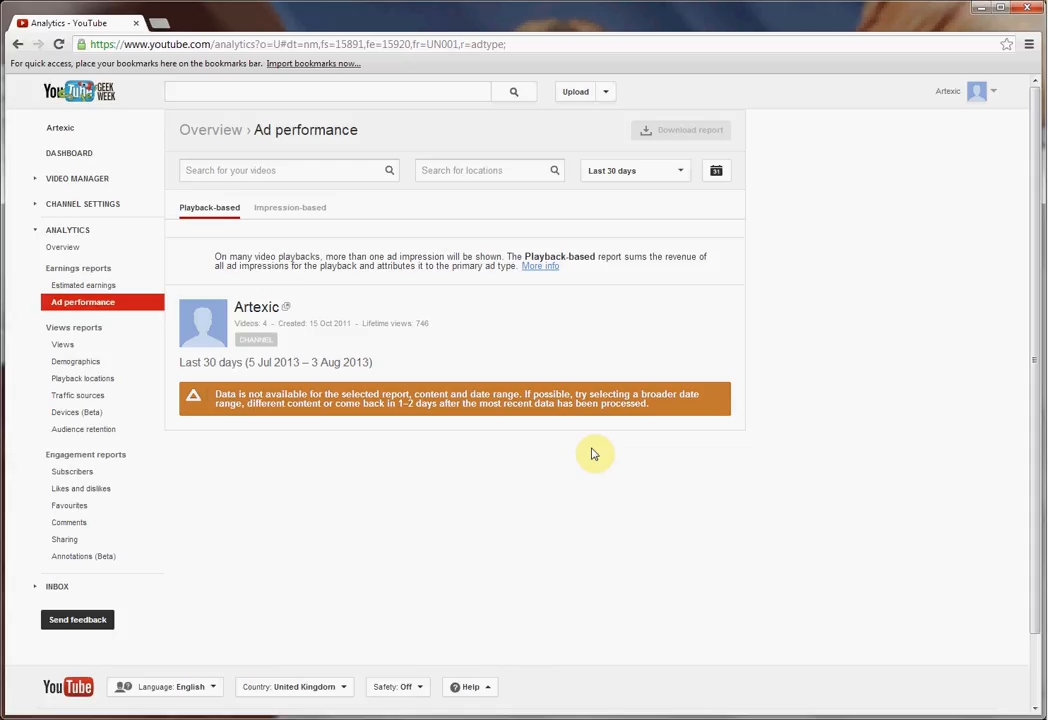
mouse_move(342, 418)
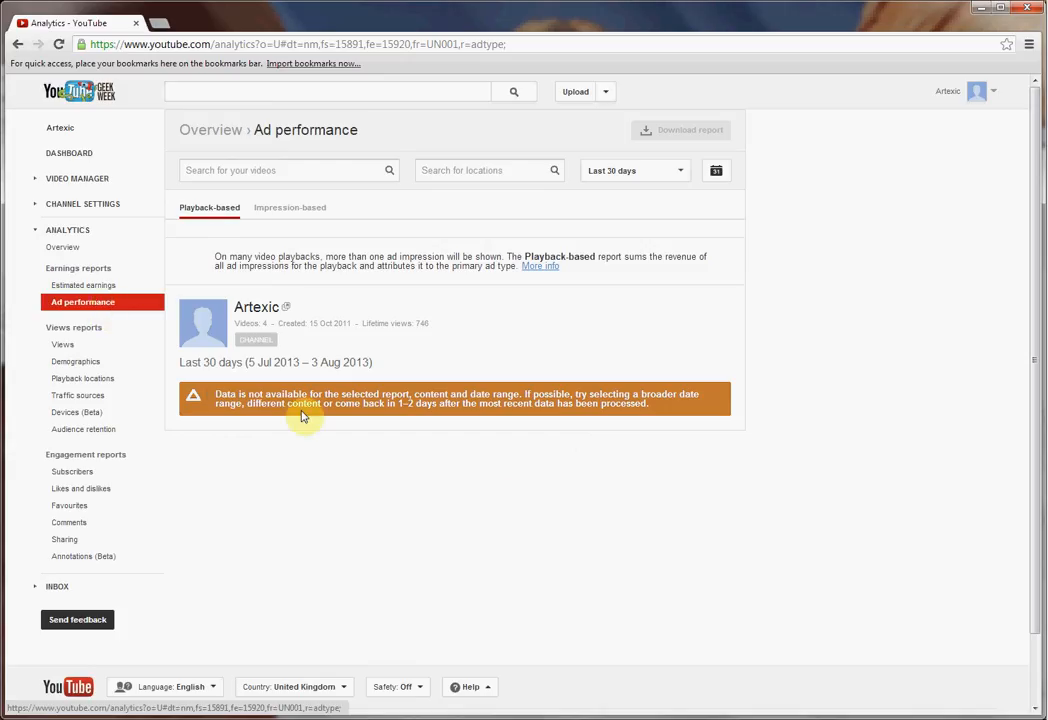
mouse_move(544, 500)
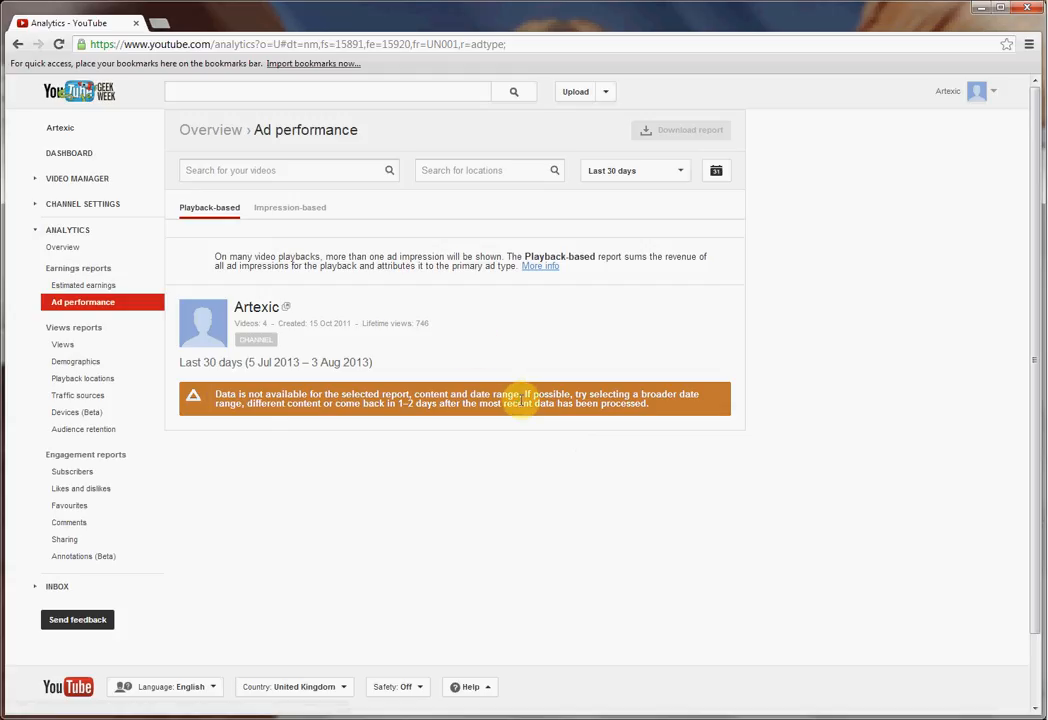
mouse_move(456, 432)
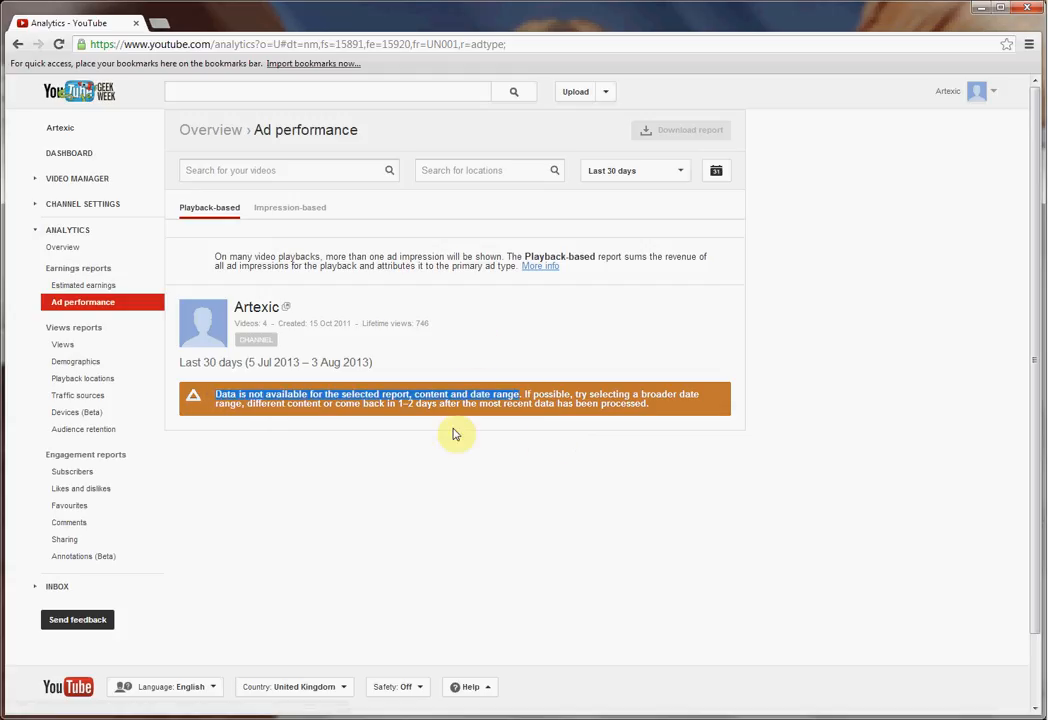
mouse_move(572, 464)
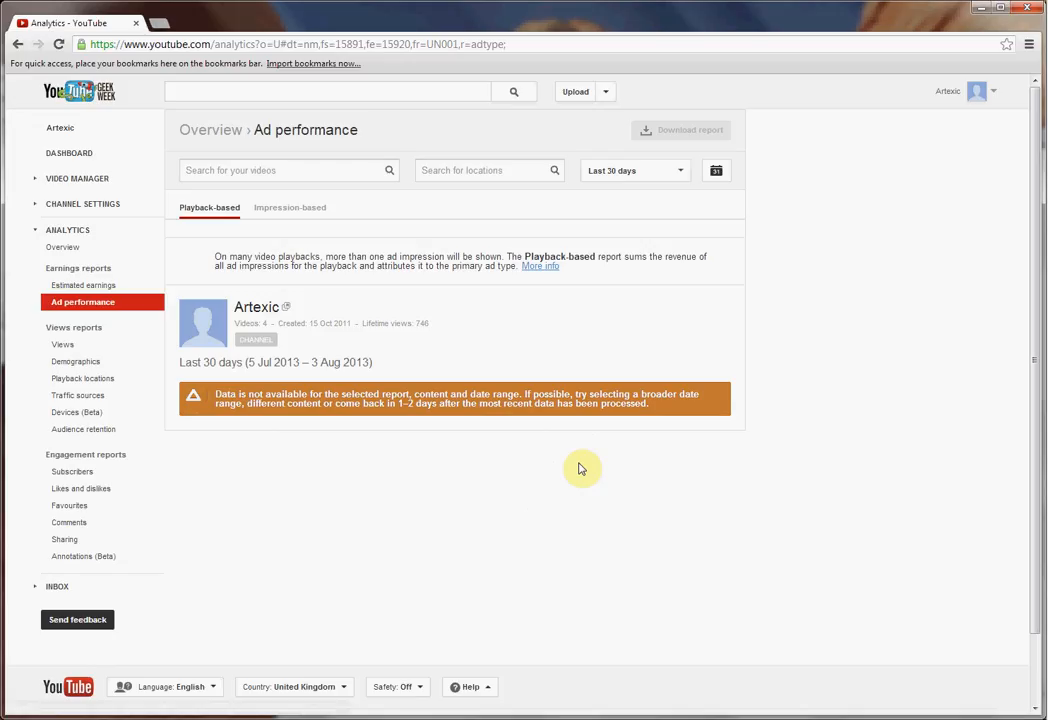
mouse_move(968, 368)
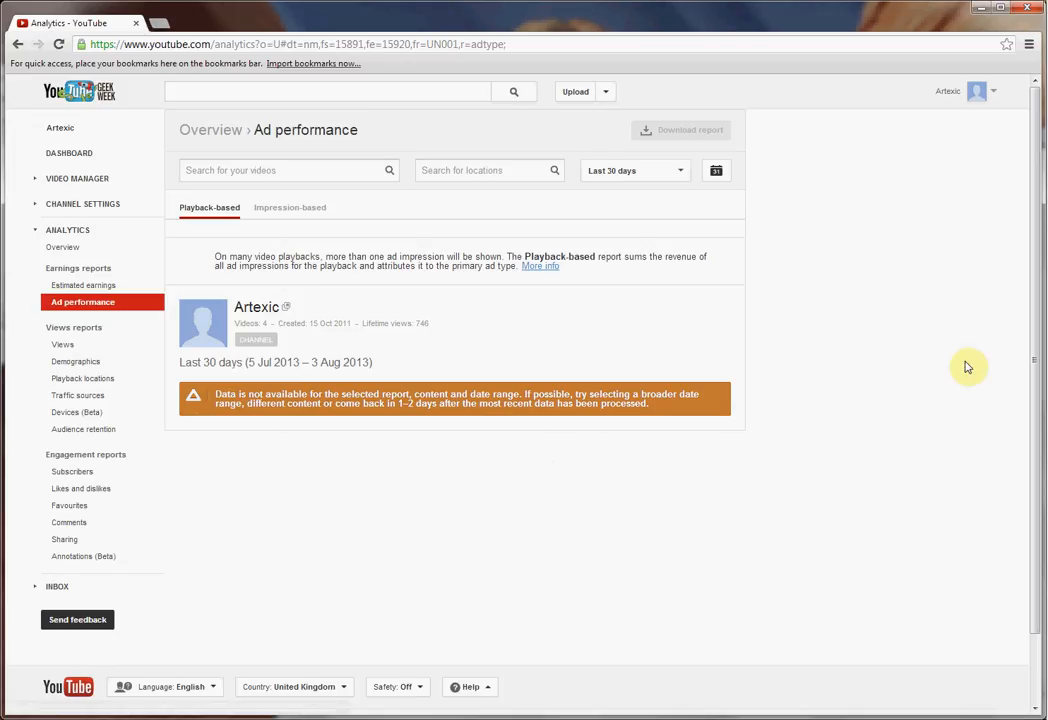
- Search the footer Help panel for 'associate adsense'
scroll("down", 3)
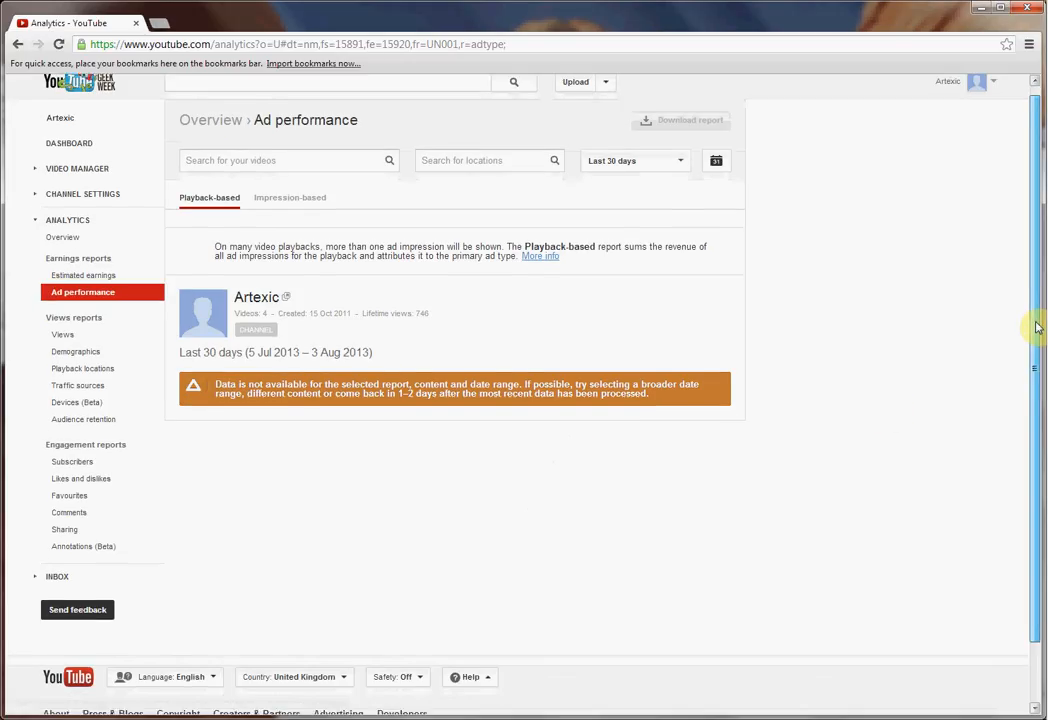
scroll("up", 3)
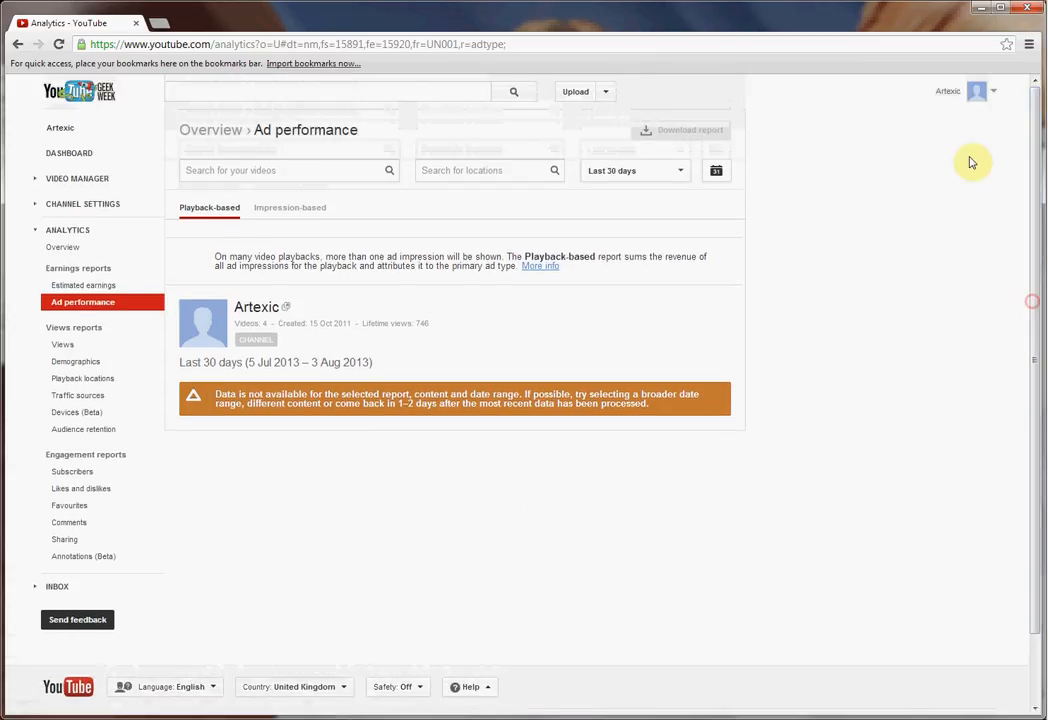
mouse_move(980, 376)
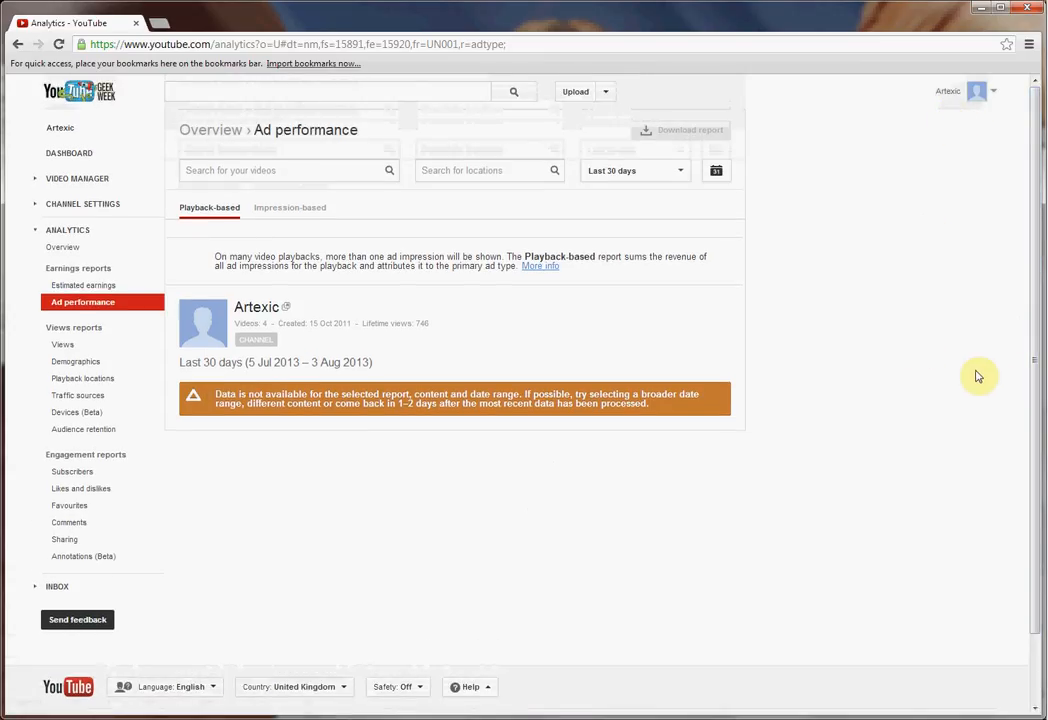
scroll("down", 3)
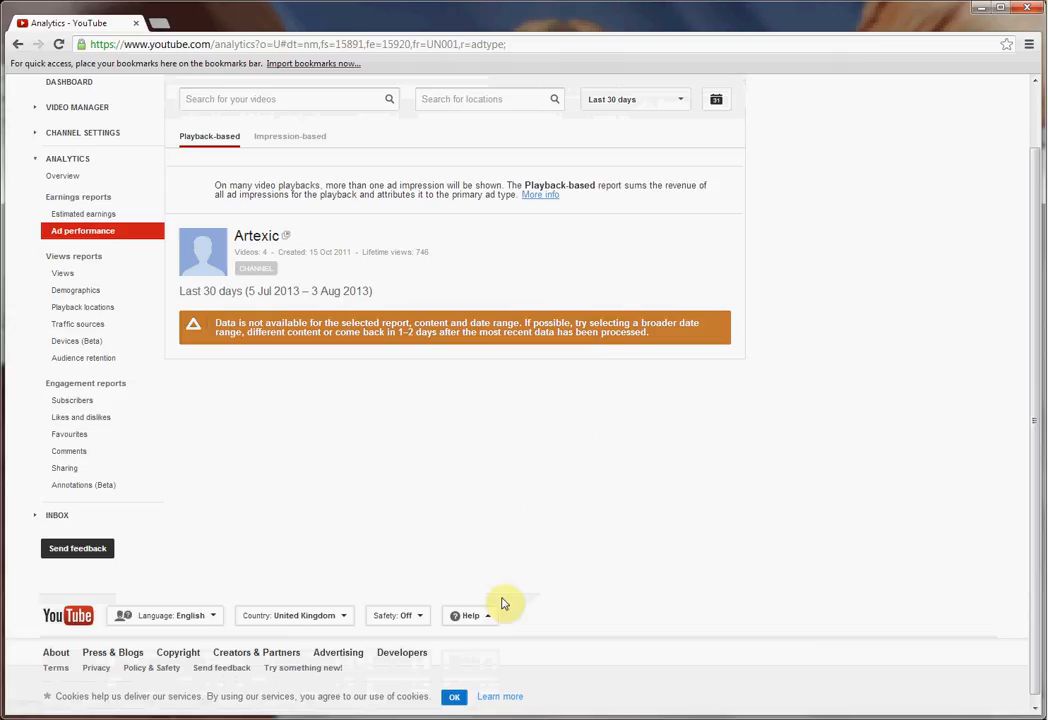
mouse_move(470, 616)
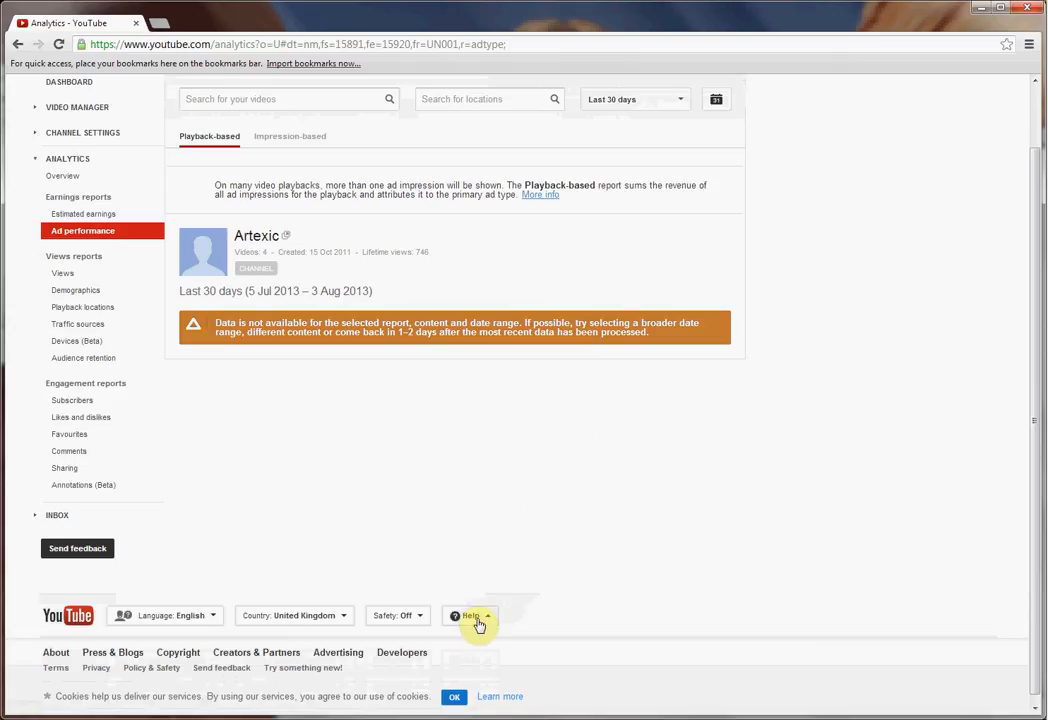
left_click(472, 616)
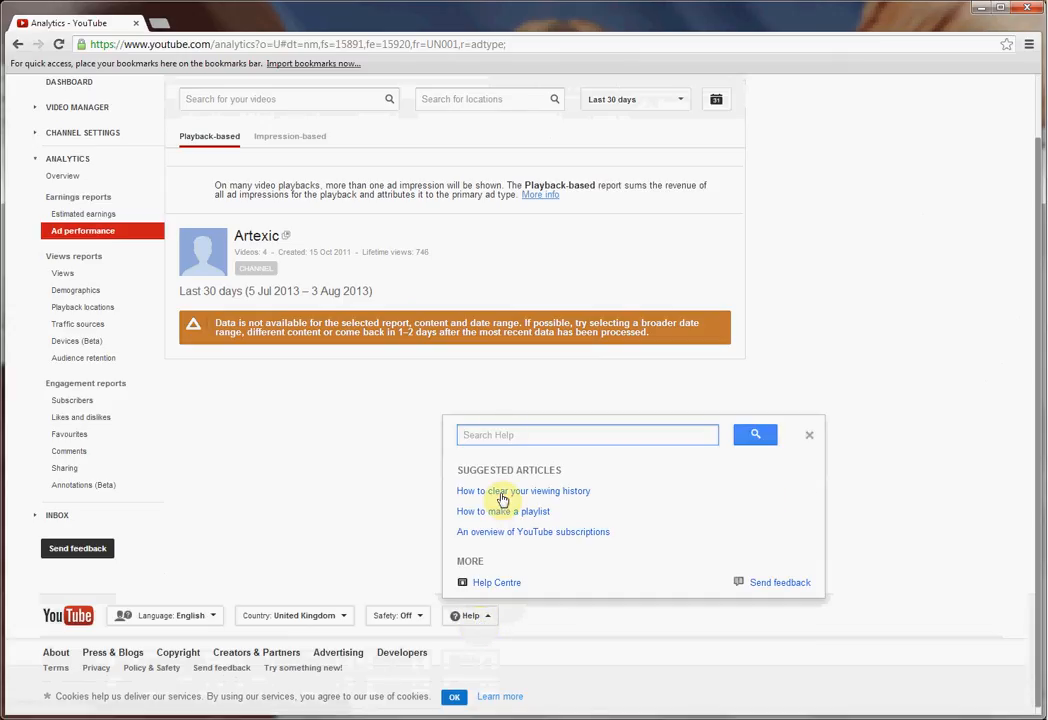
mouse_move(400, 438)
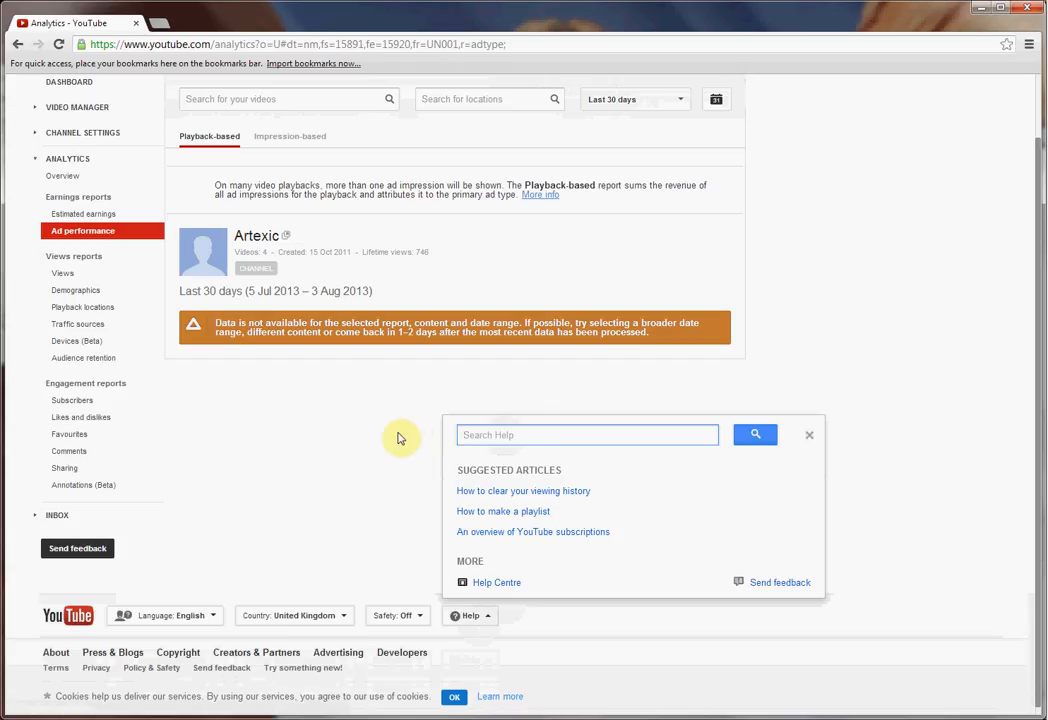
type("ass")
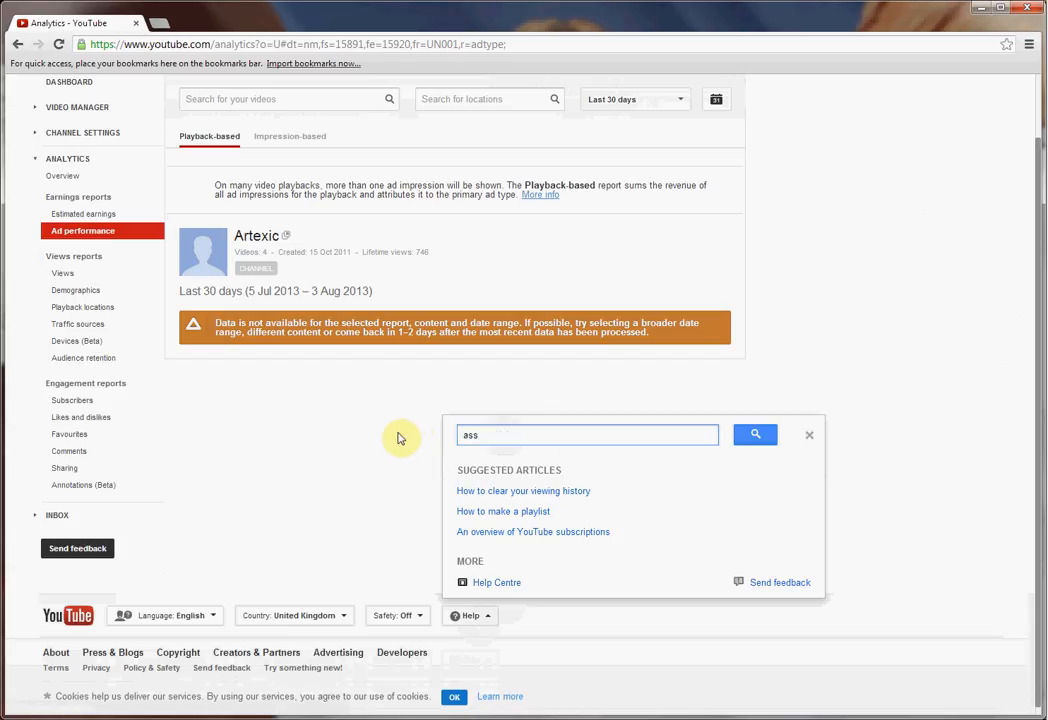
type("associate adsense")
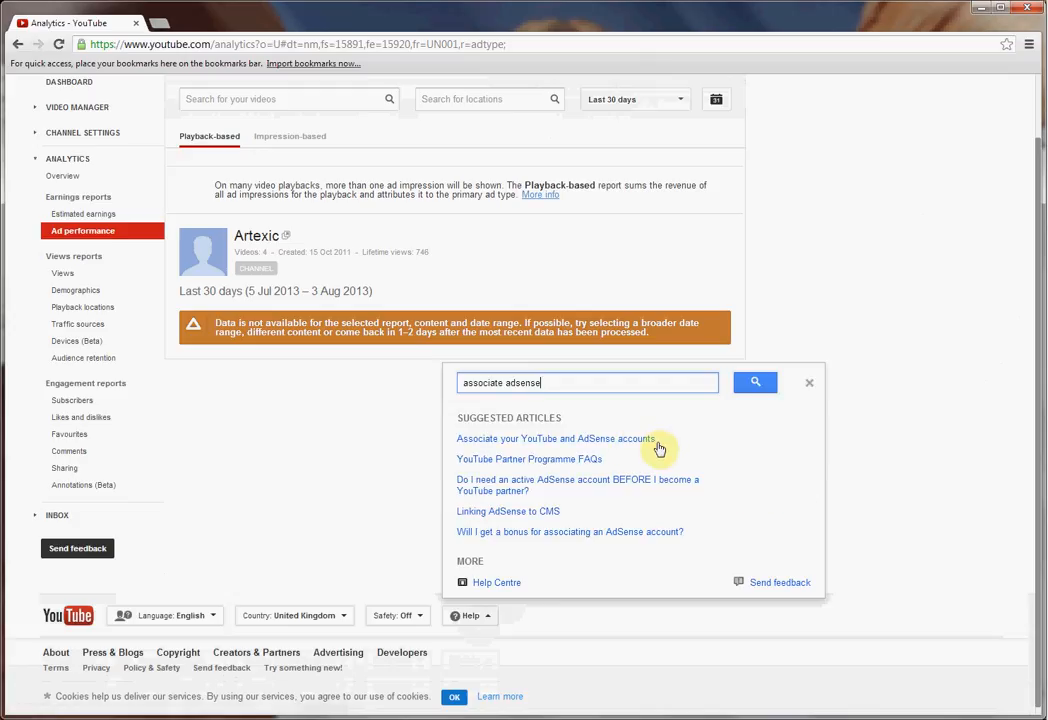
mouse_move(640, 448)
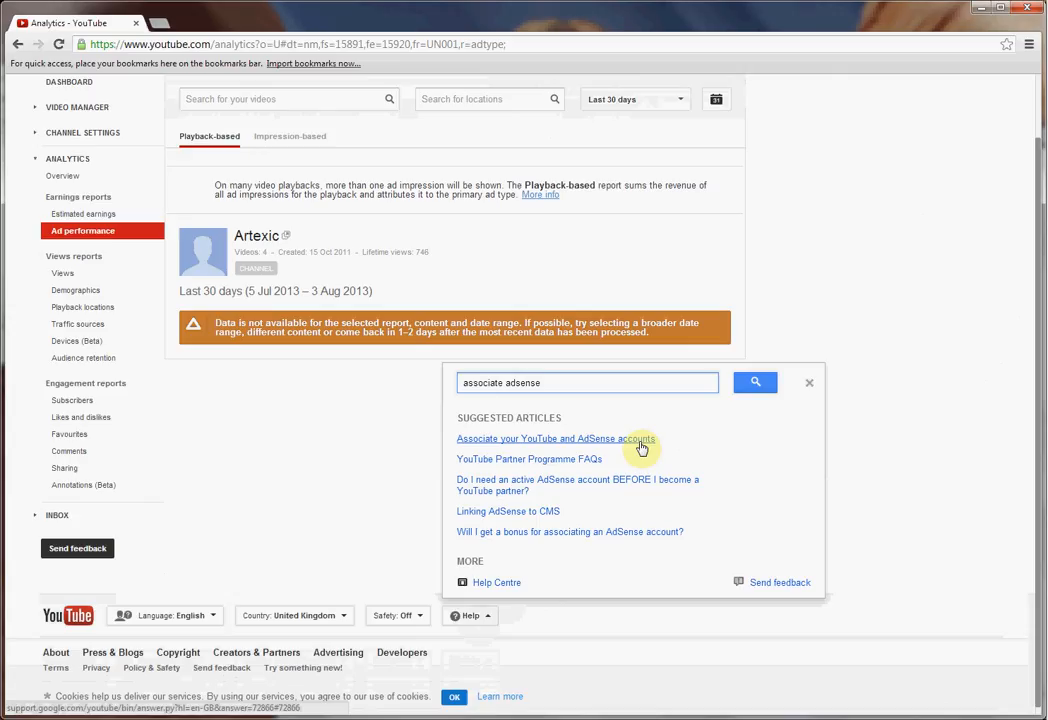
- Open the suggested article 'Associate your YouTube and AdSense accounts'
left_click(556, 438)
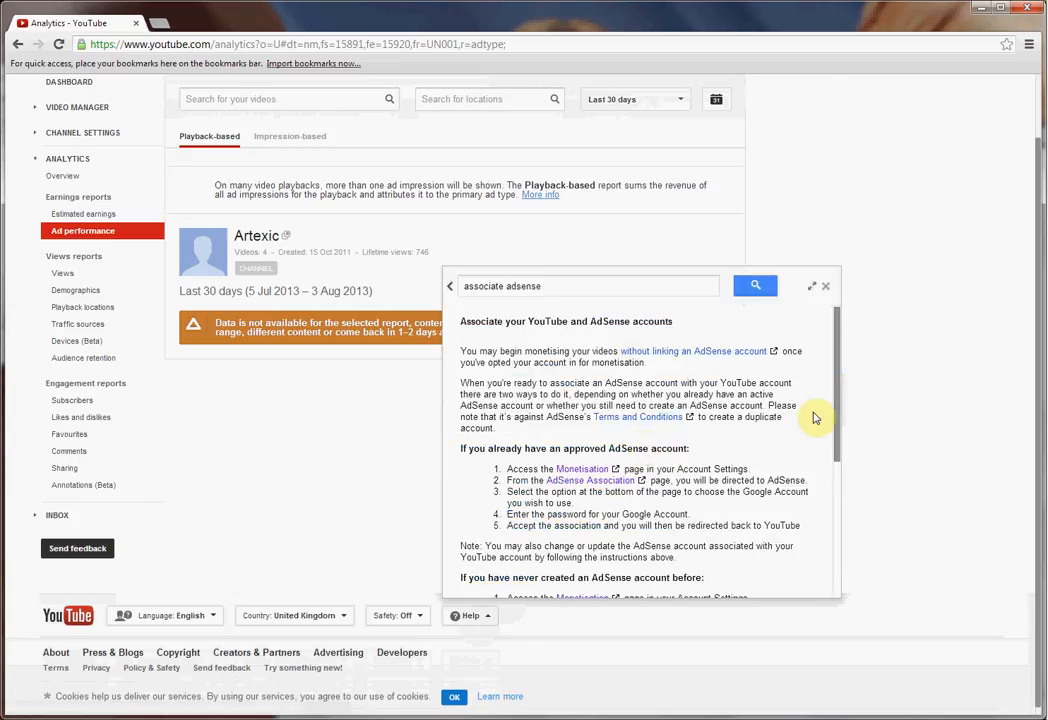
mouse_move(748, 498)
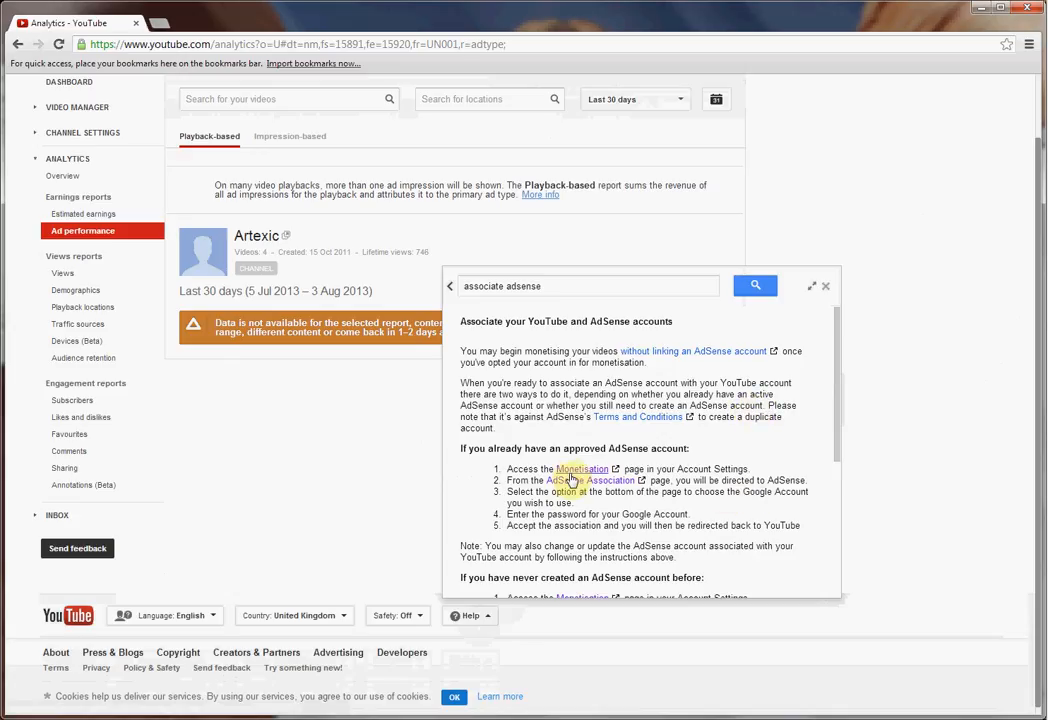
mouse_move(588, 480)
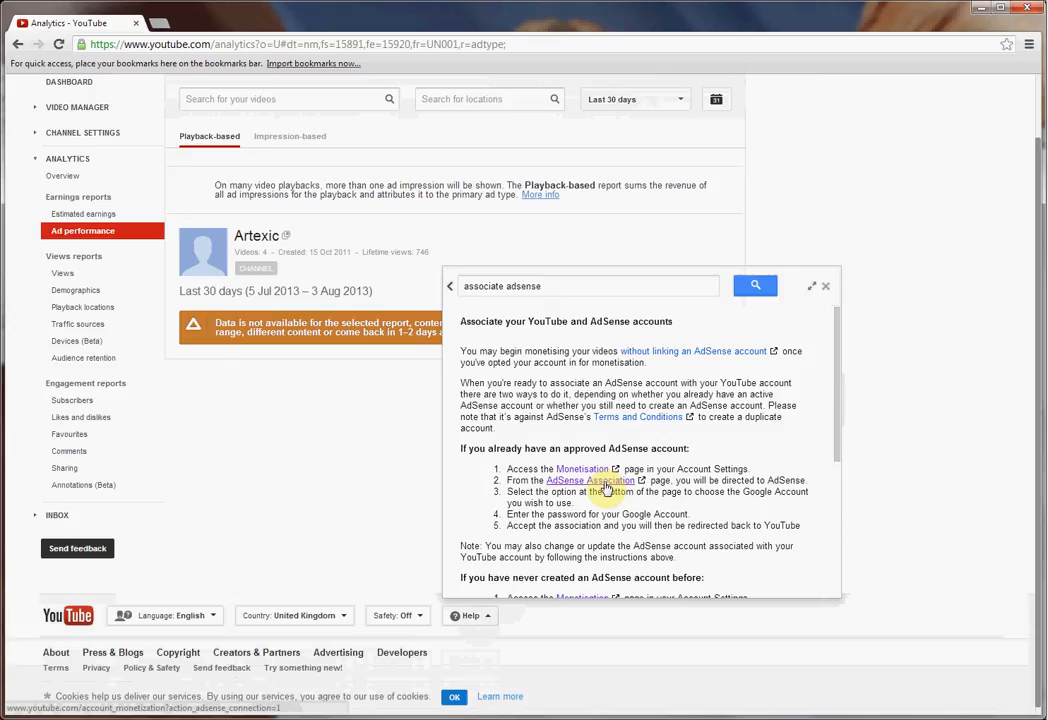
- Follow the article's 'AdSense Association' link to the Monetisation page in a new tab
left_click(588, 480)
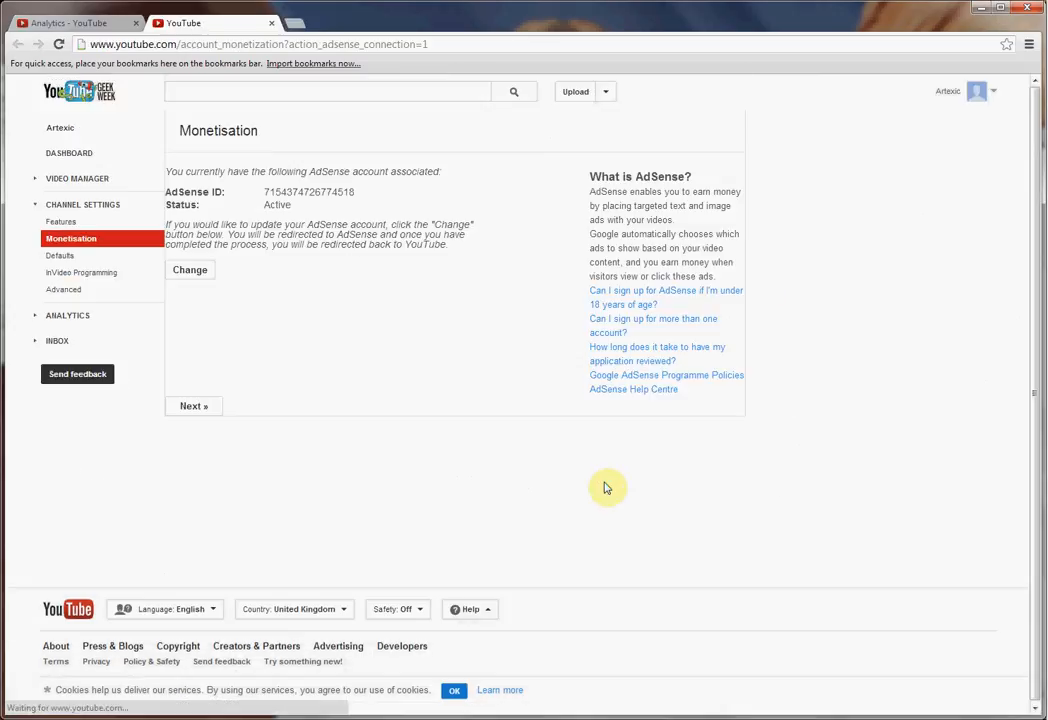
mouse_move(554, 456)
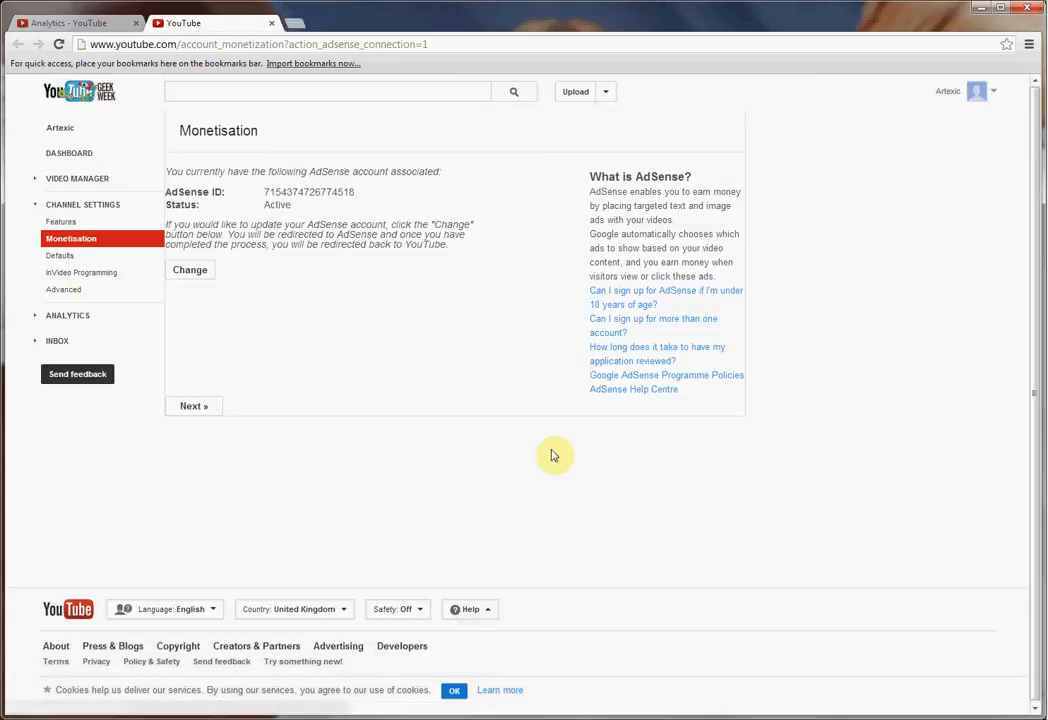
mouse_move(432, 338)
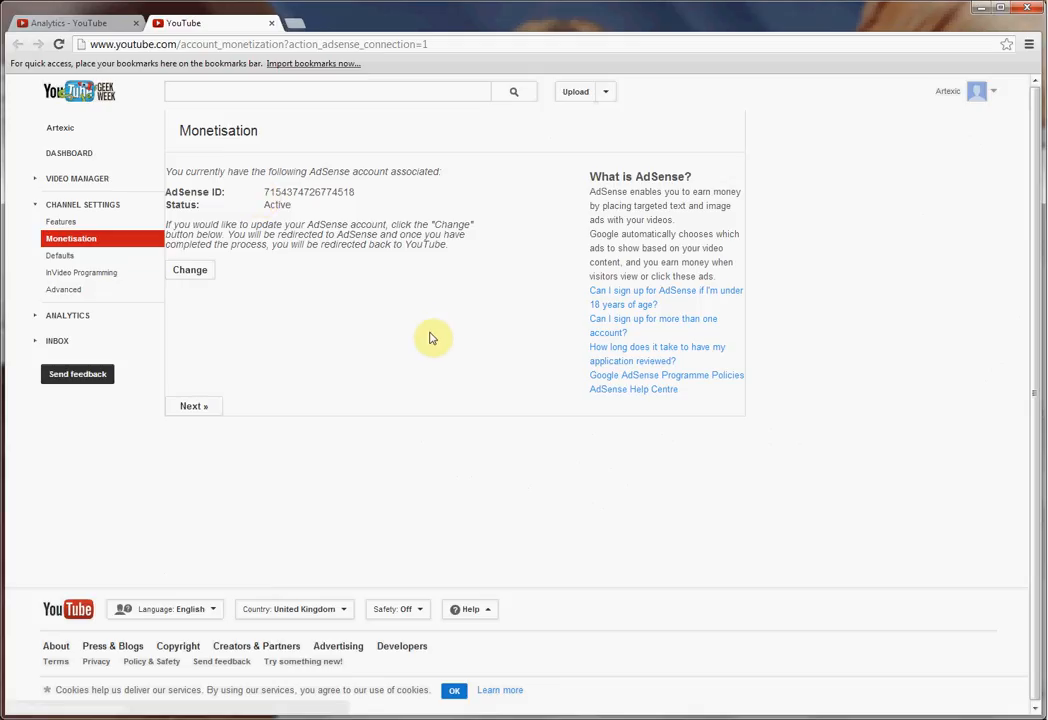
mouse_move(352, 290)
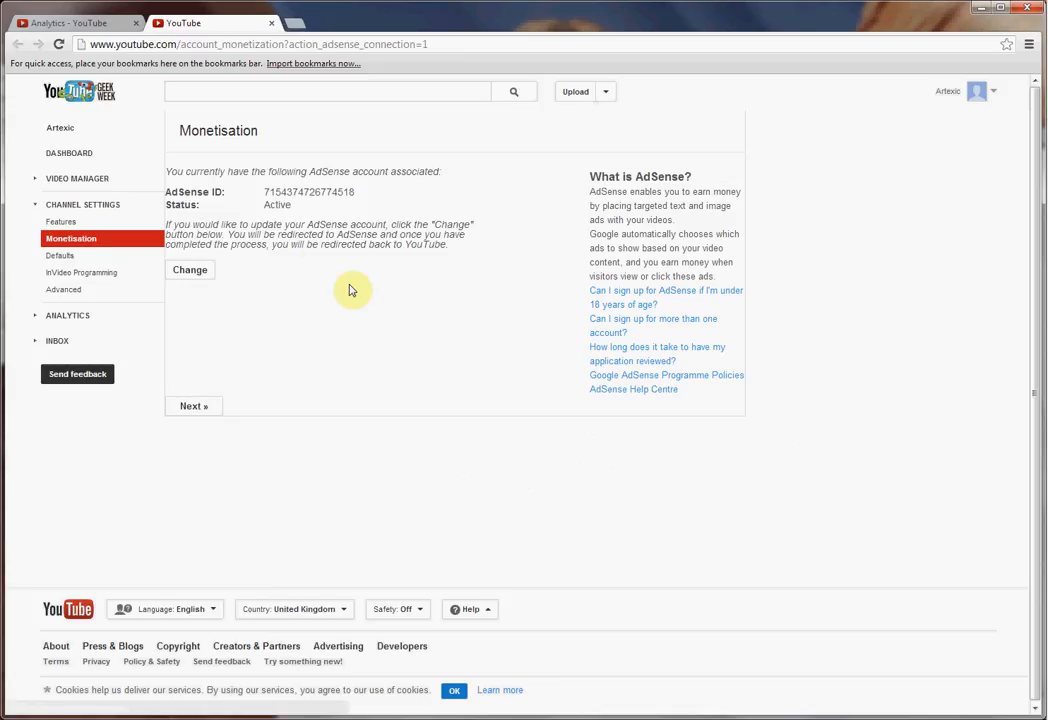
mouse_move(316, 268)
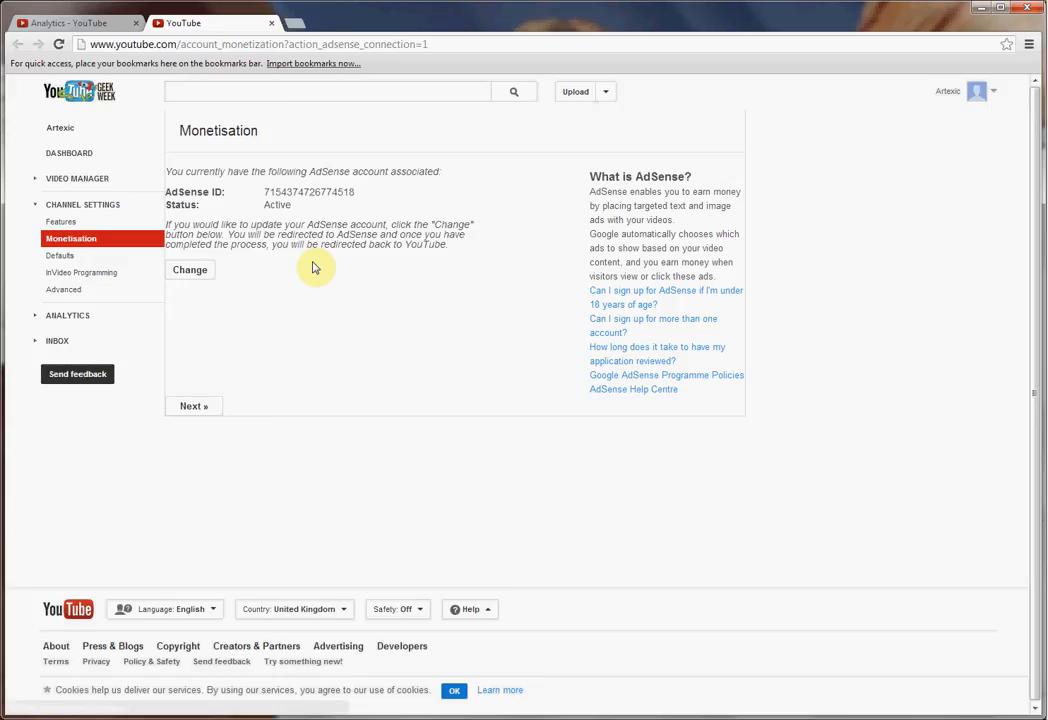
mouse_move(156, 418)
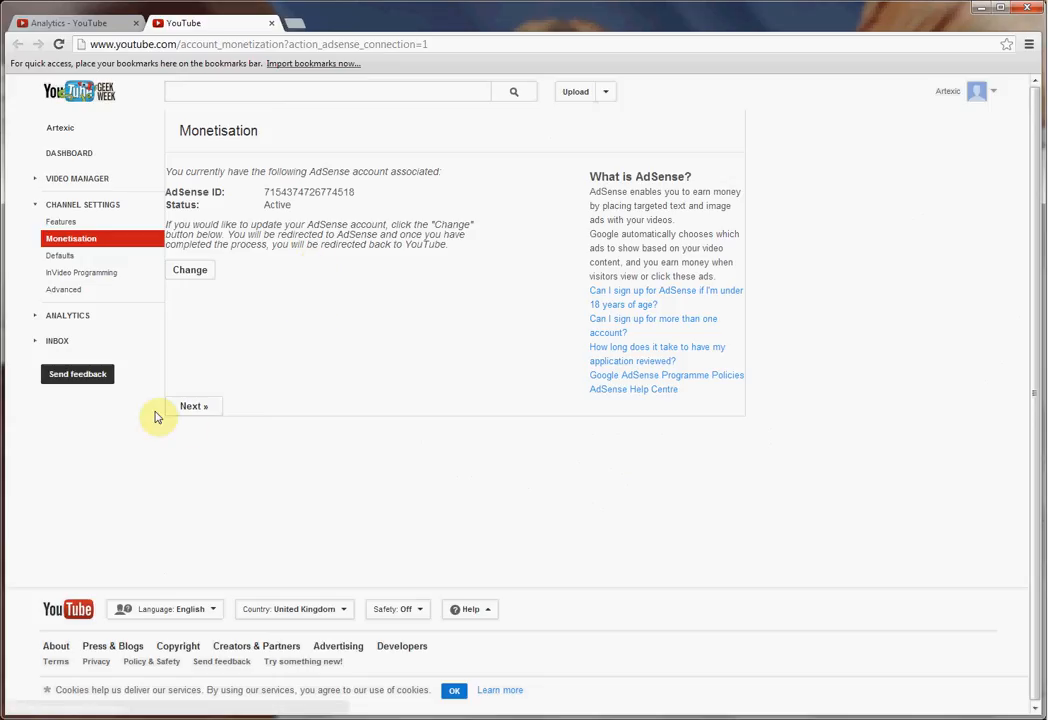
mouse_move(190, 424)
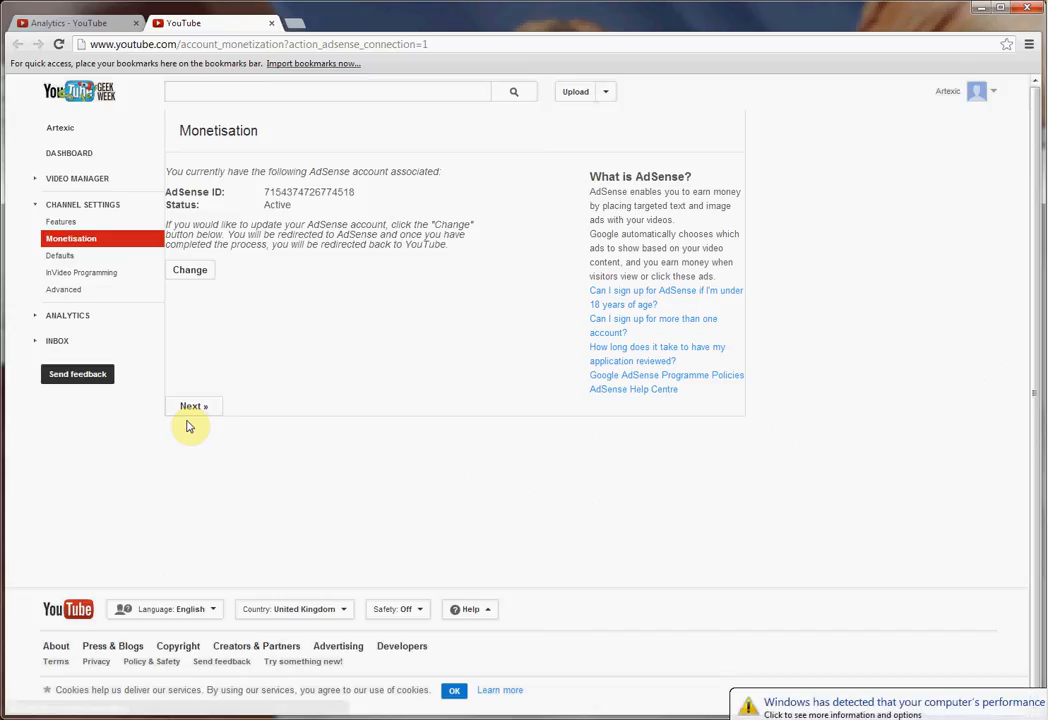
mouse_move(96, 346)
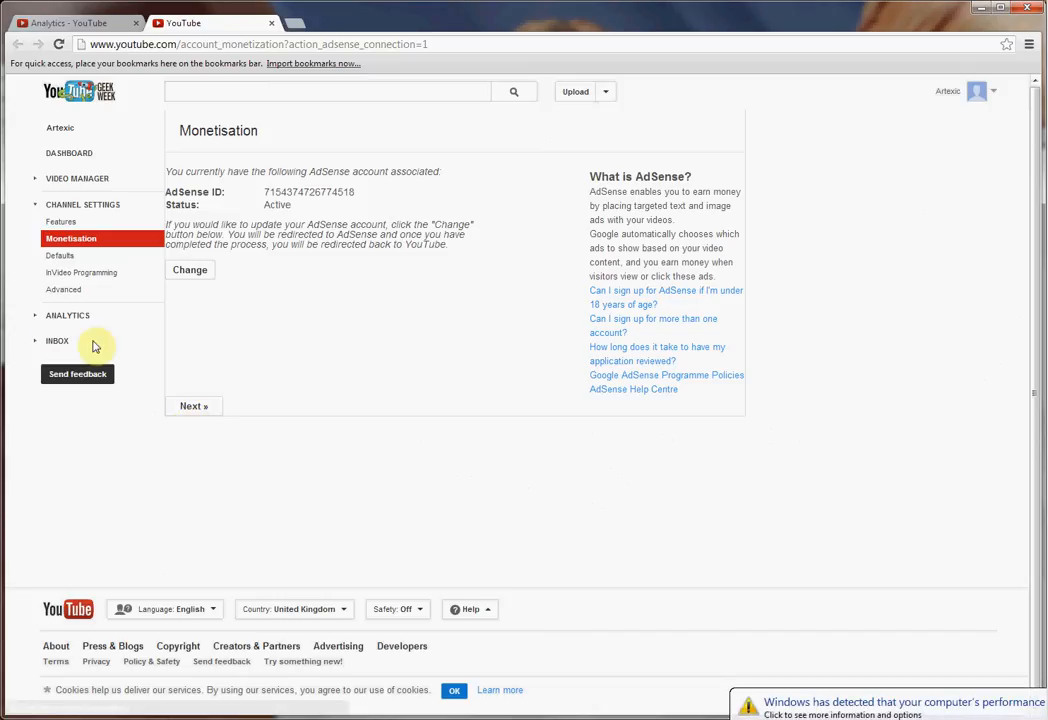
- Return to Analytics and the Ad performance report under Earnings reports
left_click(68, 316)
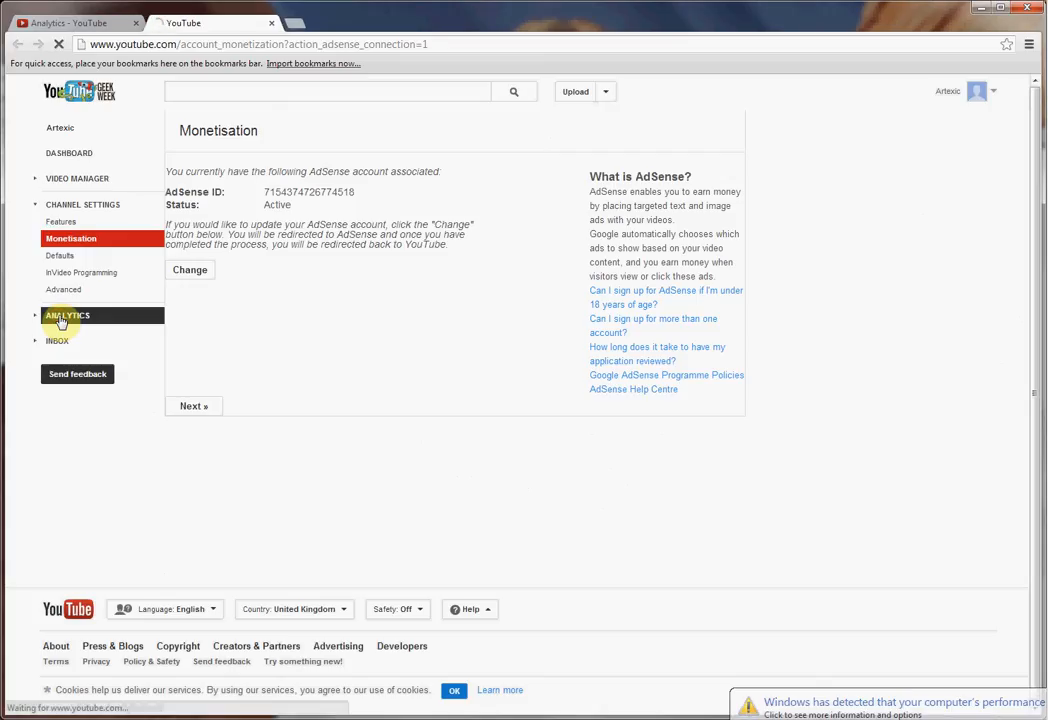
left_click(68, 316)
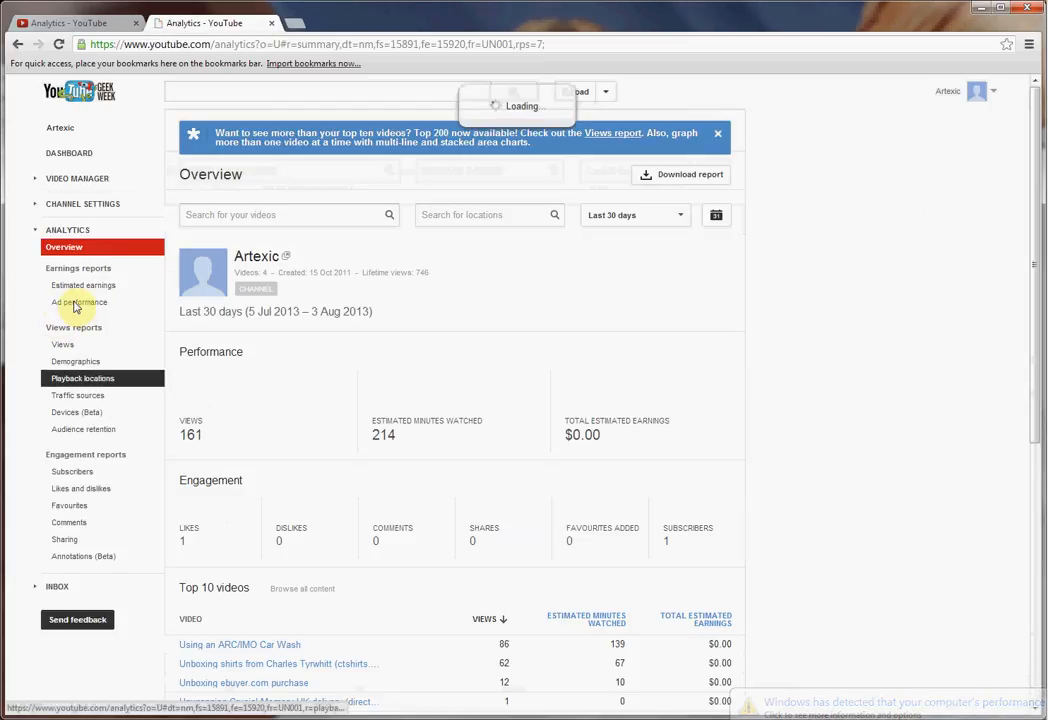
left_click(80, 302)
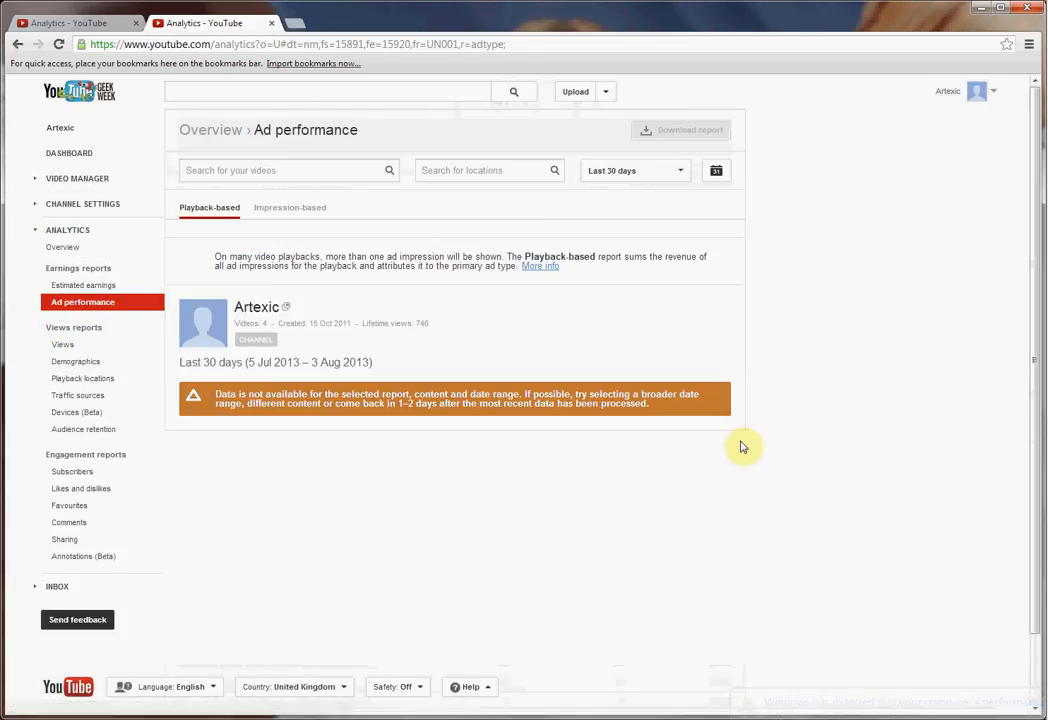
mouse_move(216, 392)
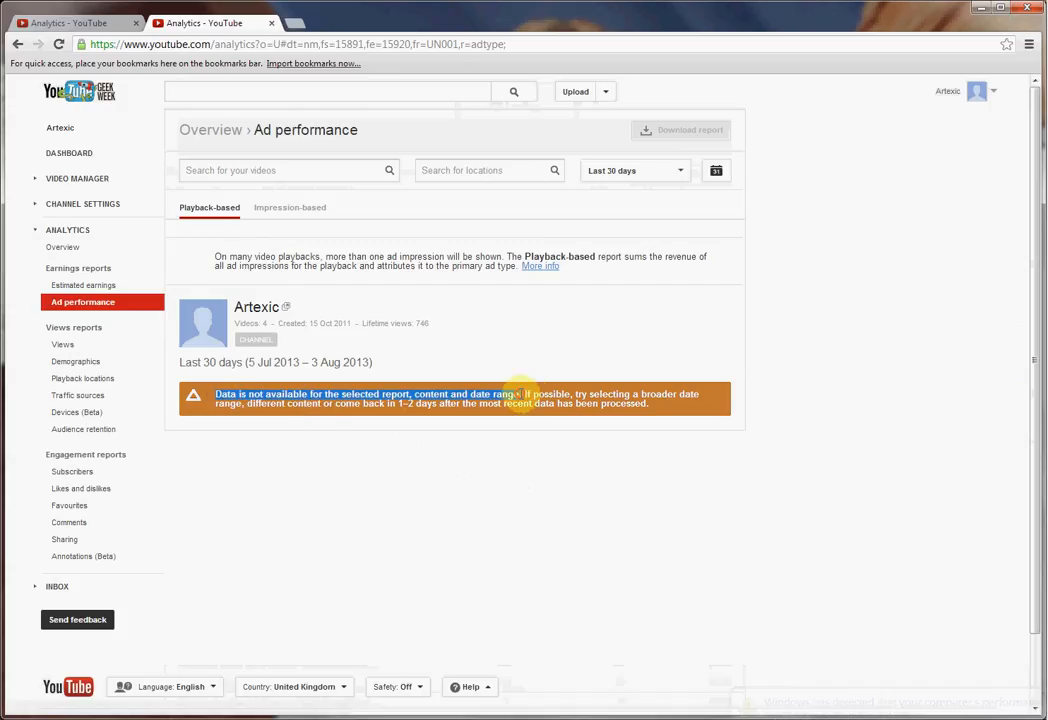
mouse_move(664, 526)
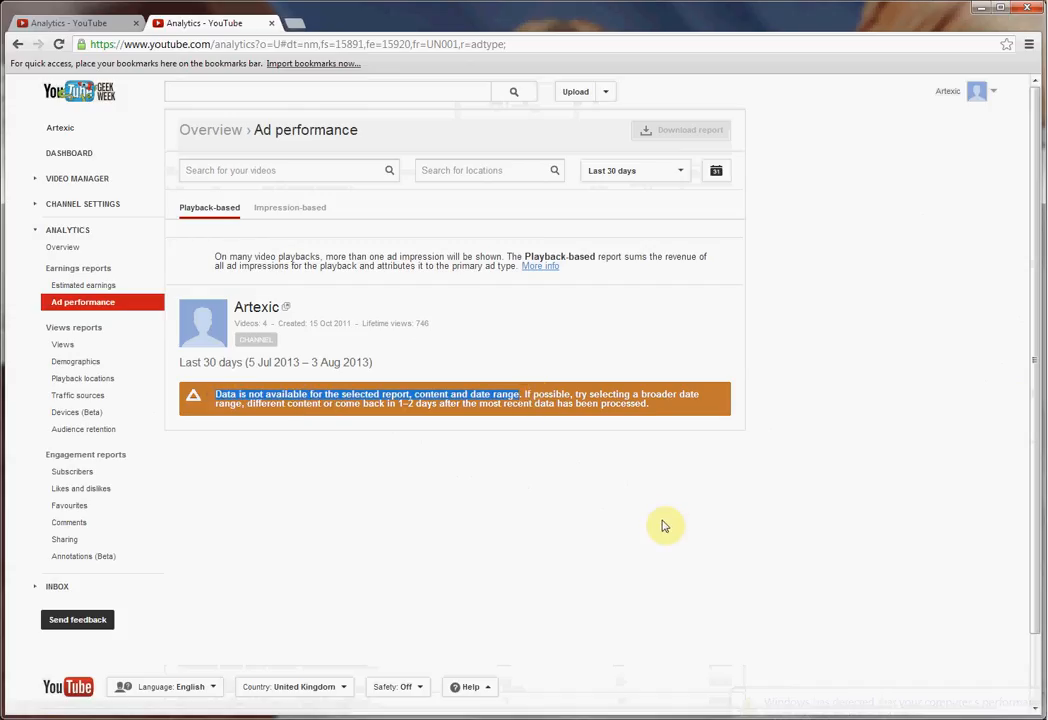